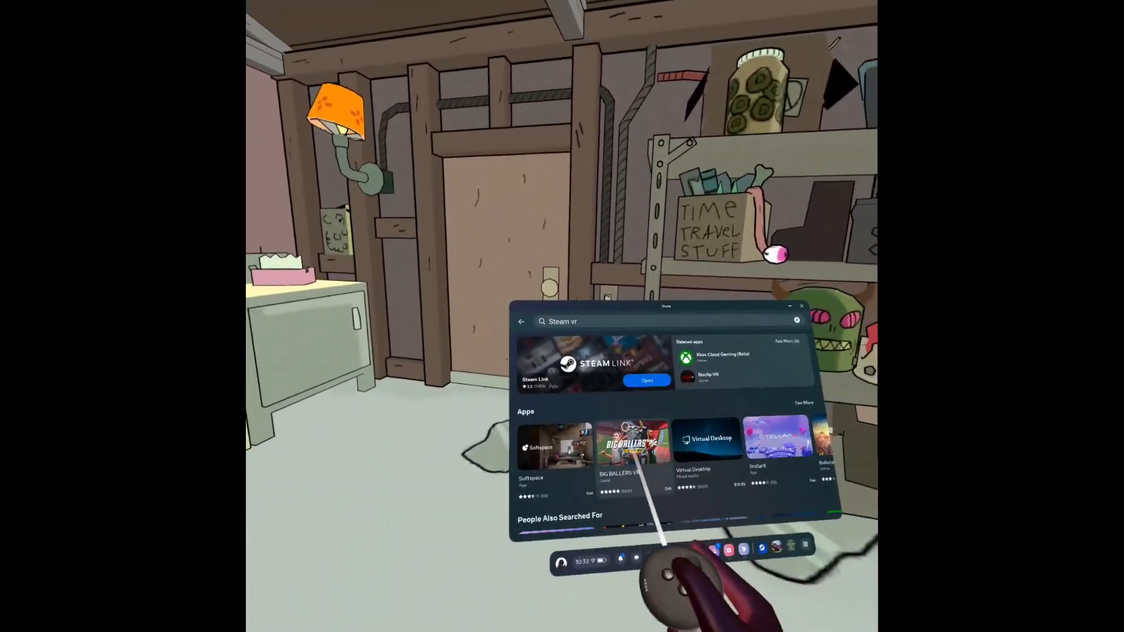
Select the Steam Link result from the Quest Store 'Steam vr' search.
{"action": "left_click", "coordinate": [594, 367]}
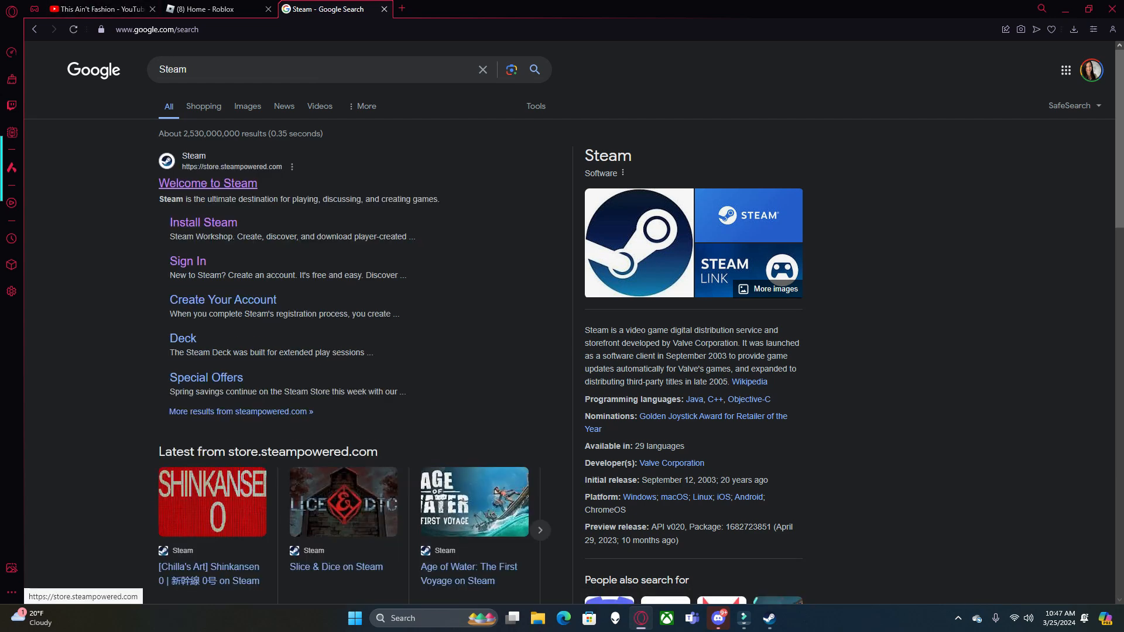
Open the 'Welcome to Steam' result from store.steampowered.com.
{"action": "left_click", "coordinate": [208, 182]}
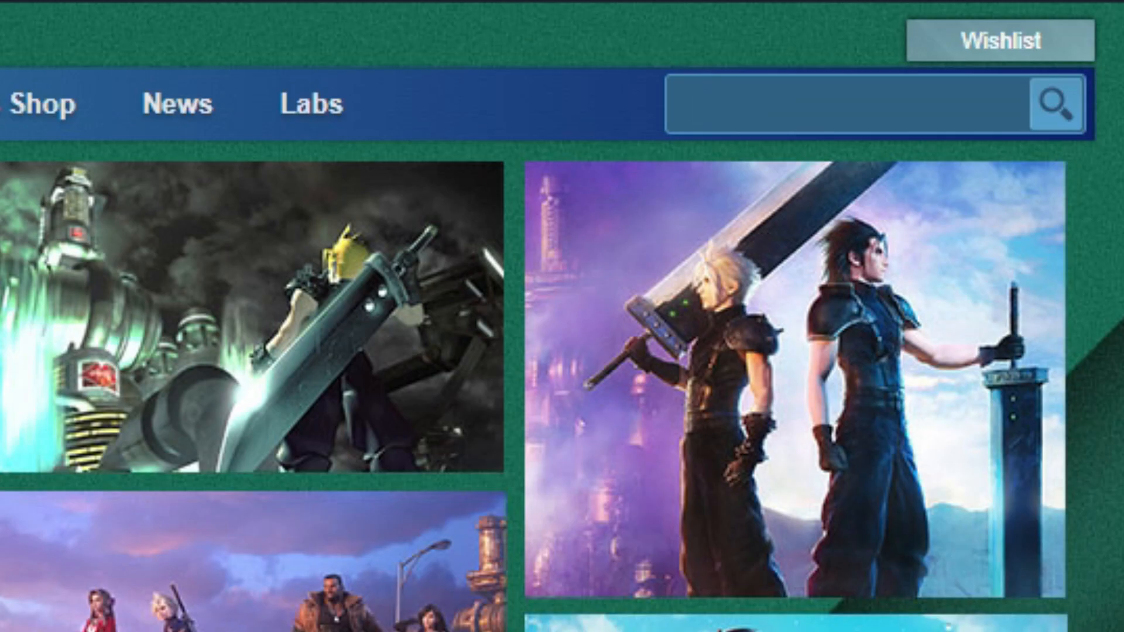
Search the Steam Store for 'steam' and launch SteamVR from its page.
{"action": "type", "text": "steam"}
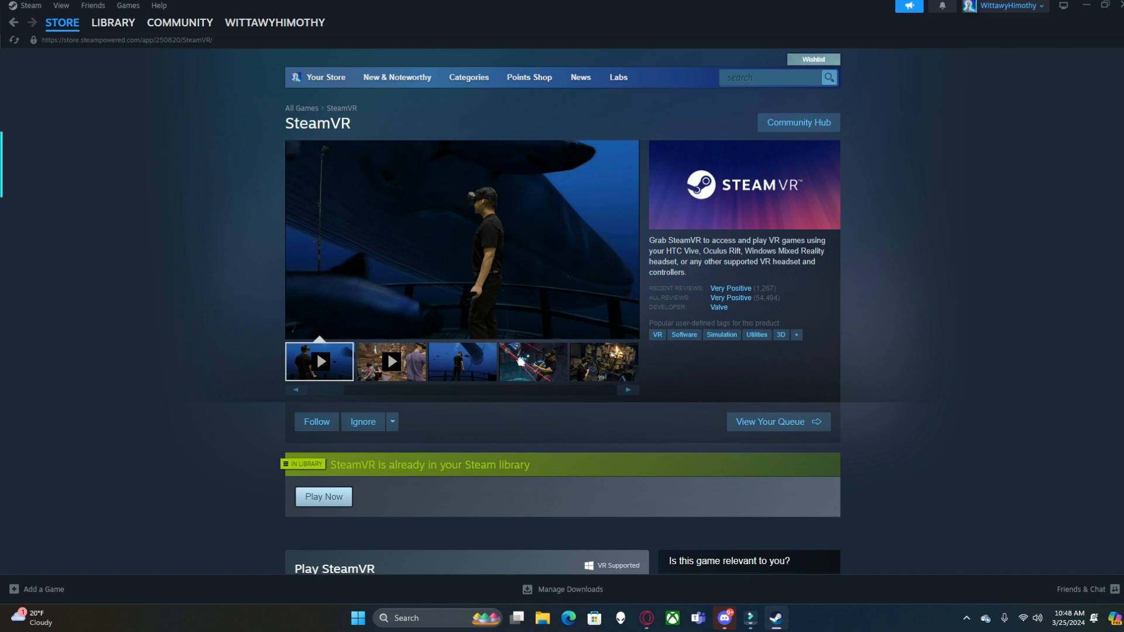
{"action": "left_click", "coordinate": [112, 22]}
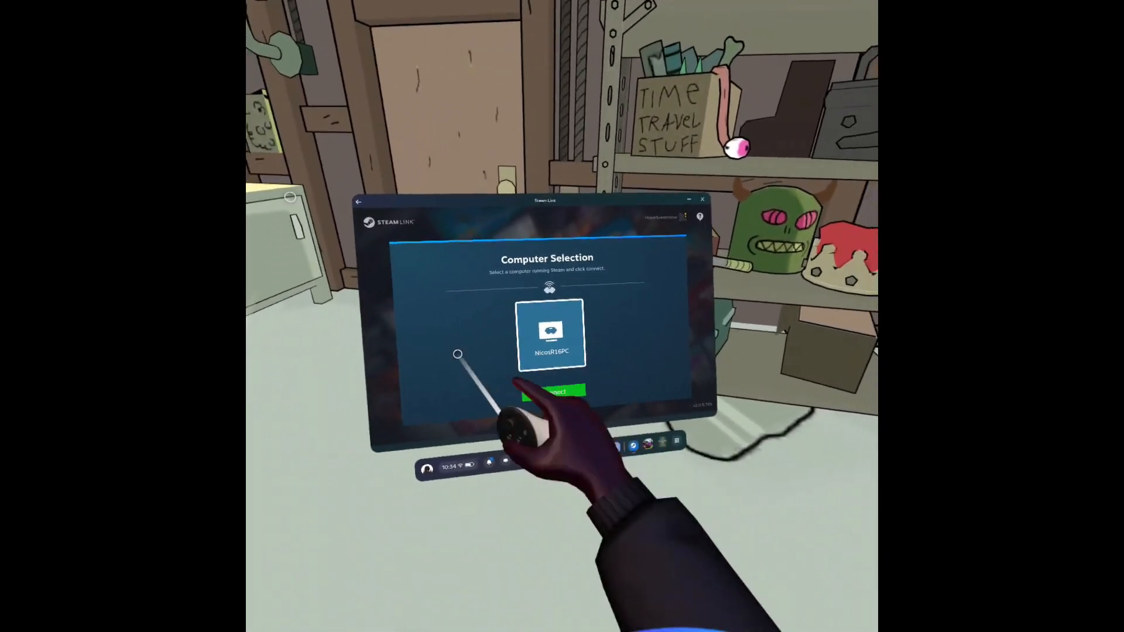
Select the listed PC on the Computer Selection screen and connect.
{"action": "left_click", "coordinate": [552, 393]}
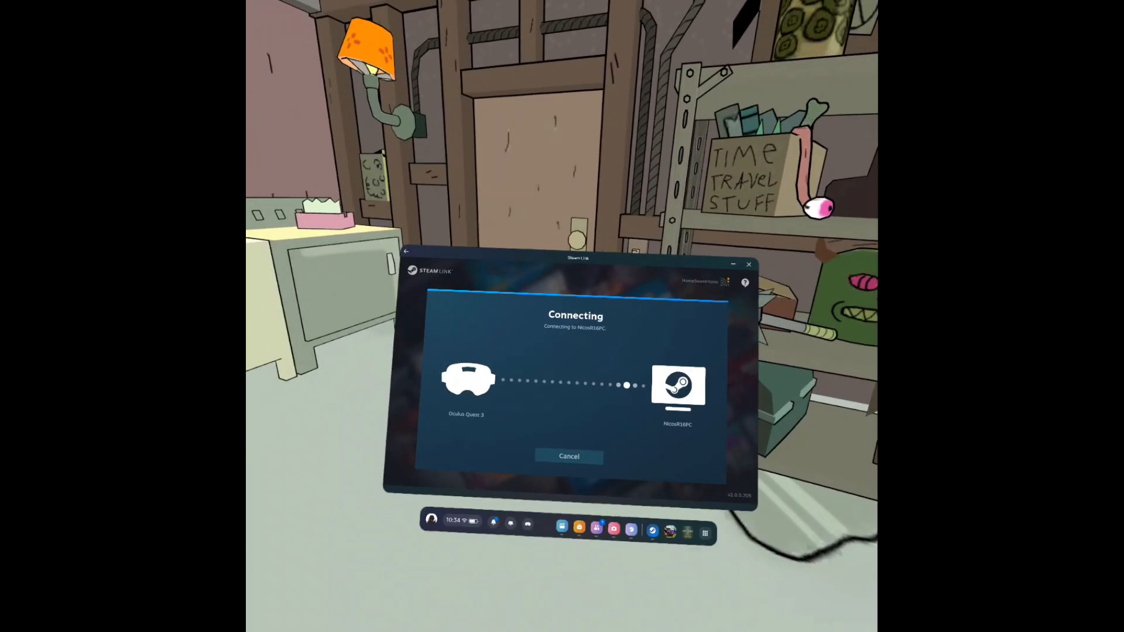